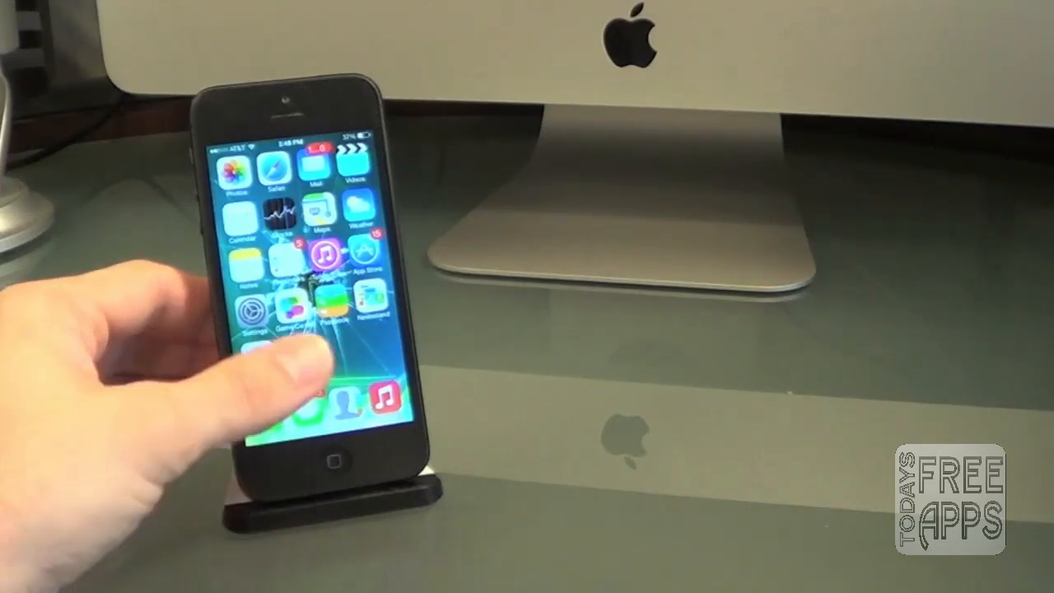
scroll("left", 3)
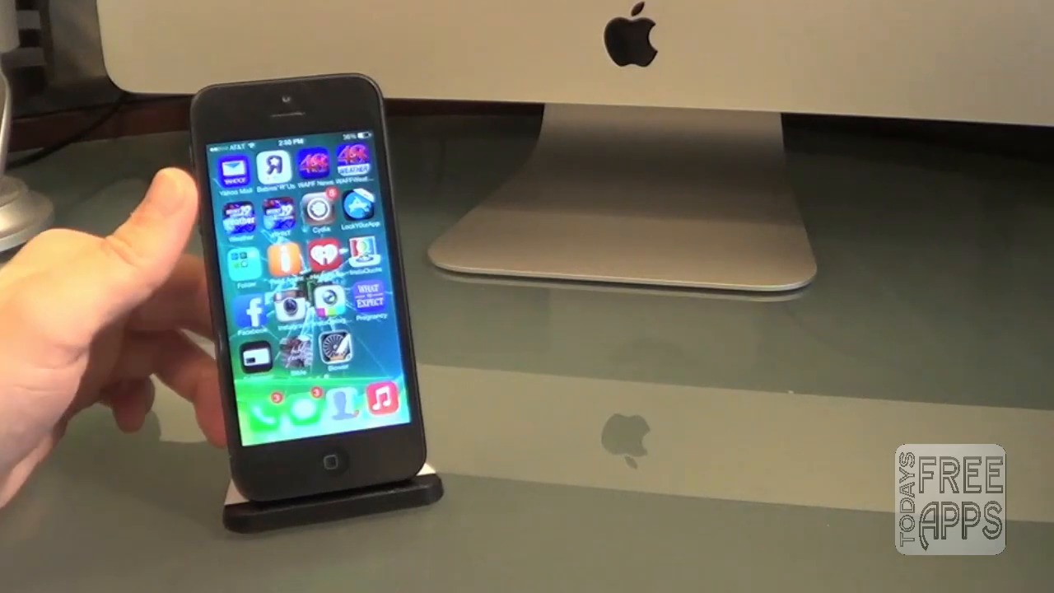